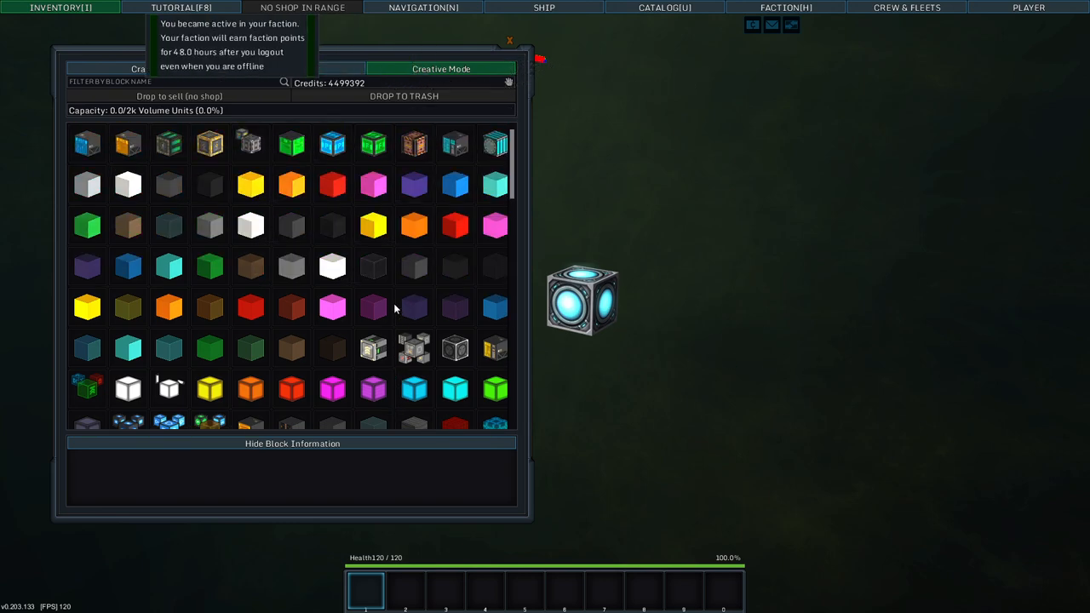
- Scroll the creative block catalogue to the reactor blocks, including the Reactor Stabilizer
scroll("down", 3)
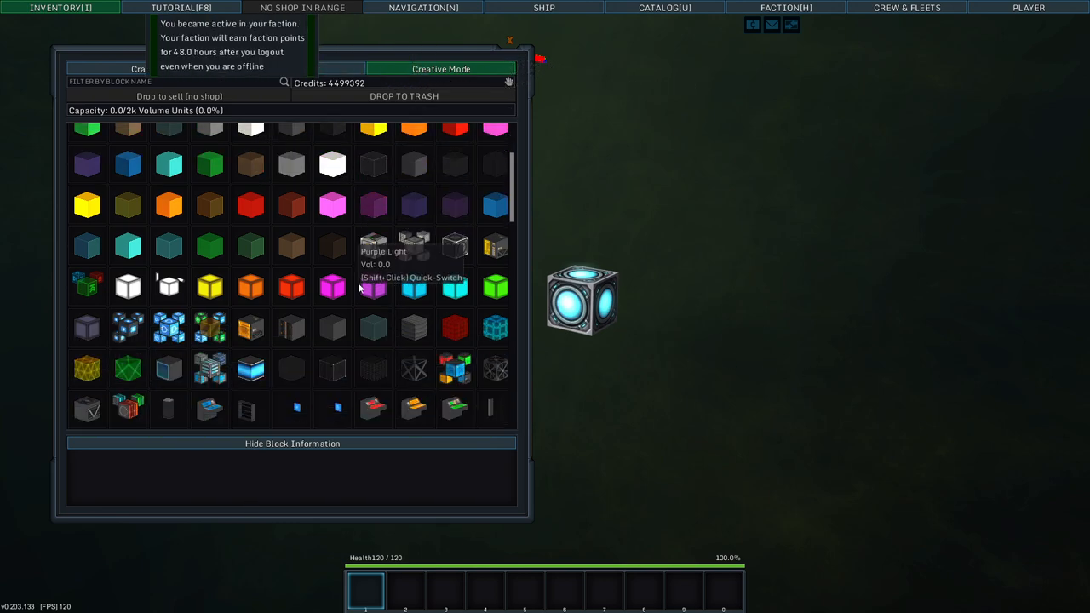
scroll("down", 3)
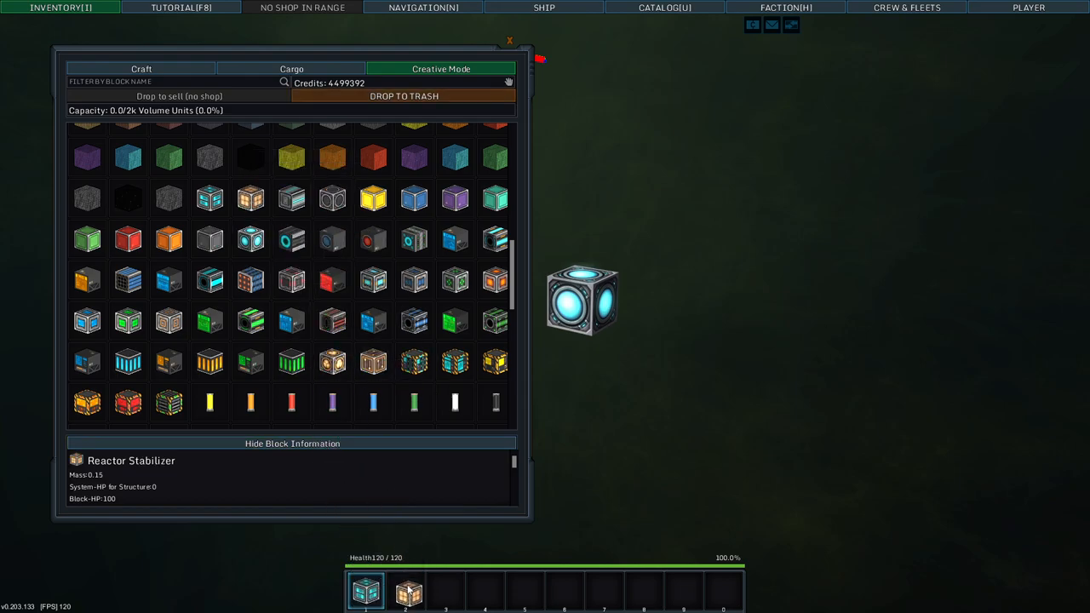
scroll("up", 3)
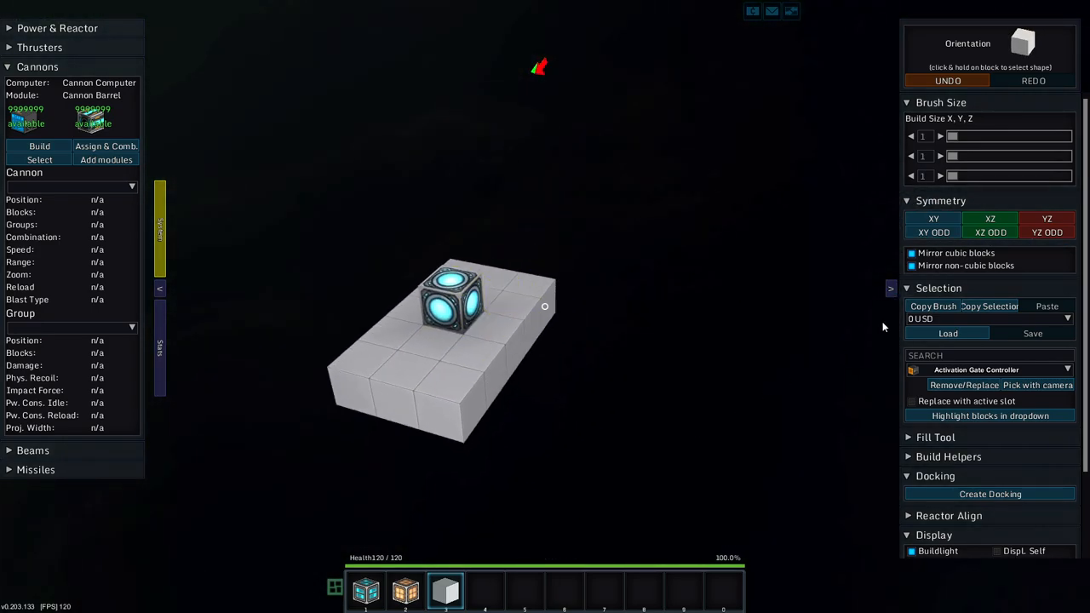
- Place grey armor around the ship core to start the hull
left_click(1046, 218)
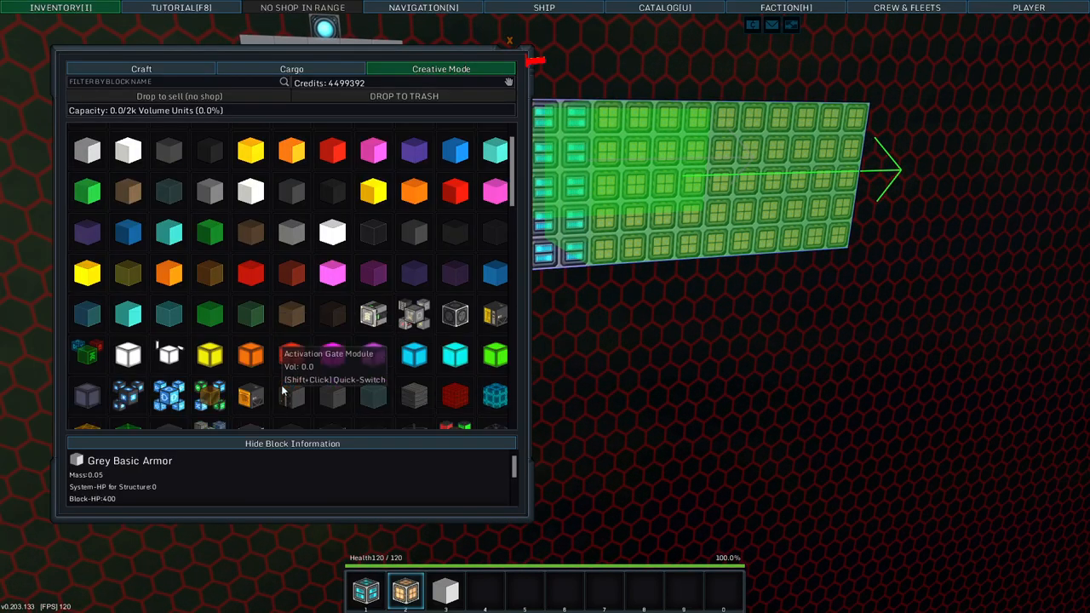
- Scroll the creative inventory to the Thruster Module for hotbar slot 4
scroll("up", 3)
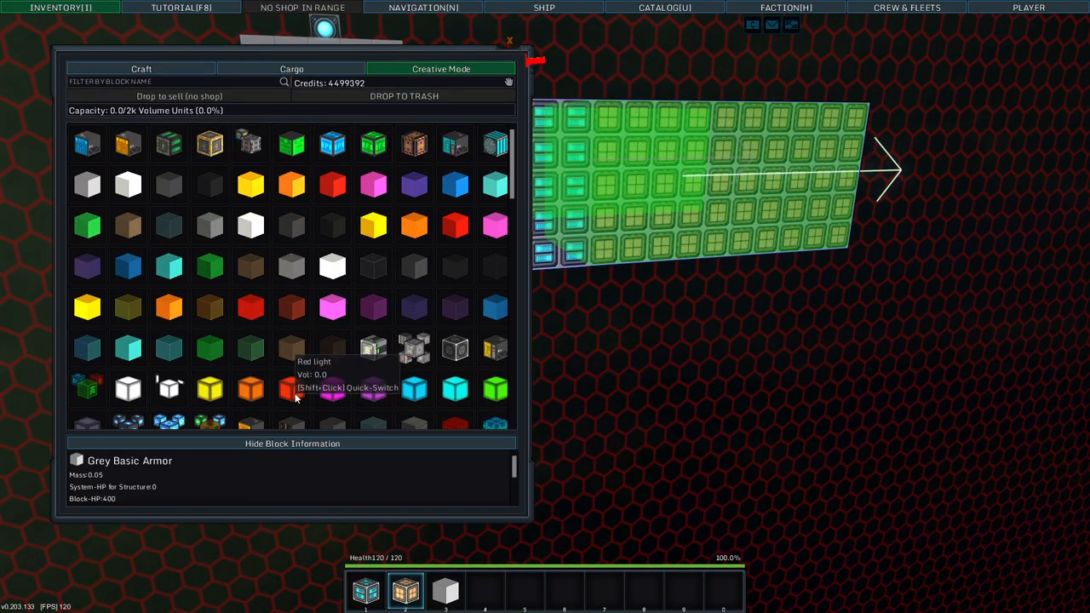
scroll("down", 3)
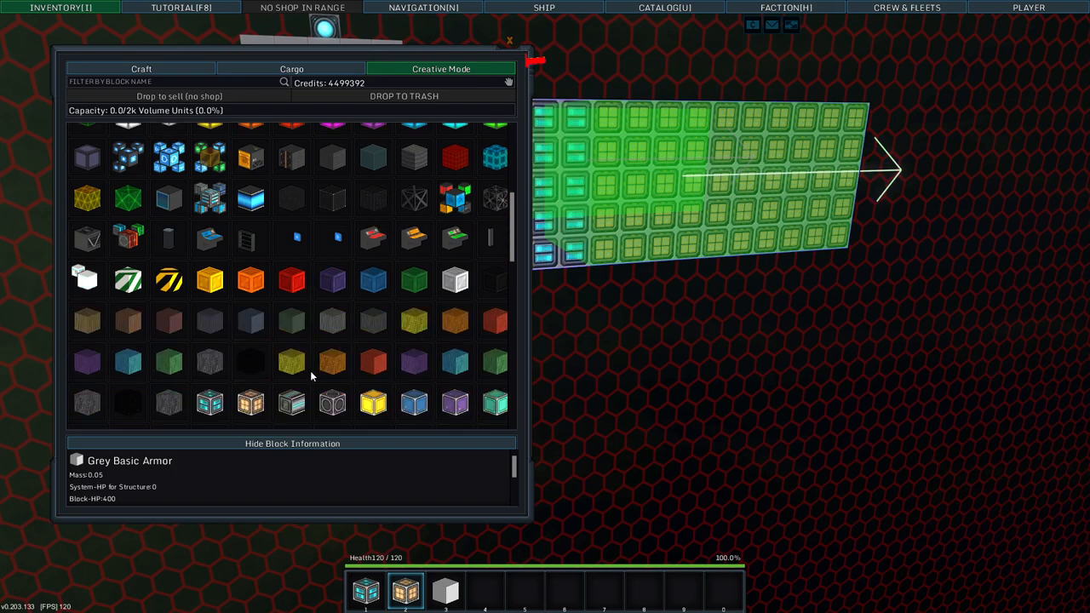
scroll("down", 3)
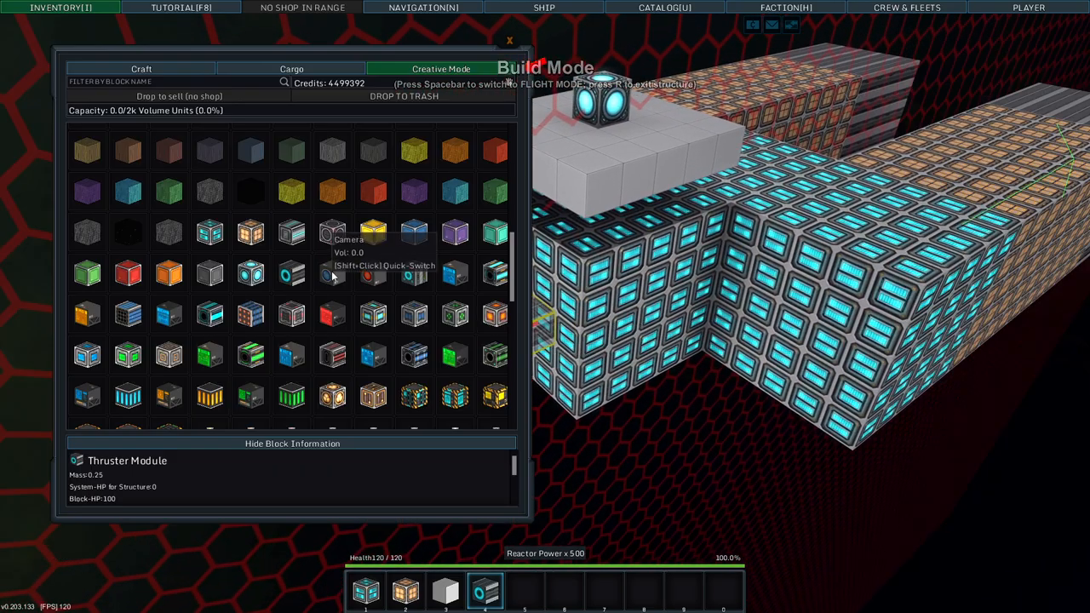
- Scroll the creative catalogue through system blocks to the weapon modules like the Damage Beam Module
scroll("down", 3)
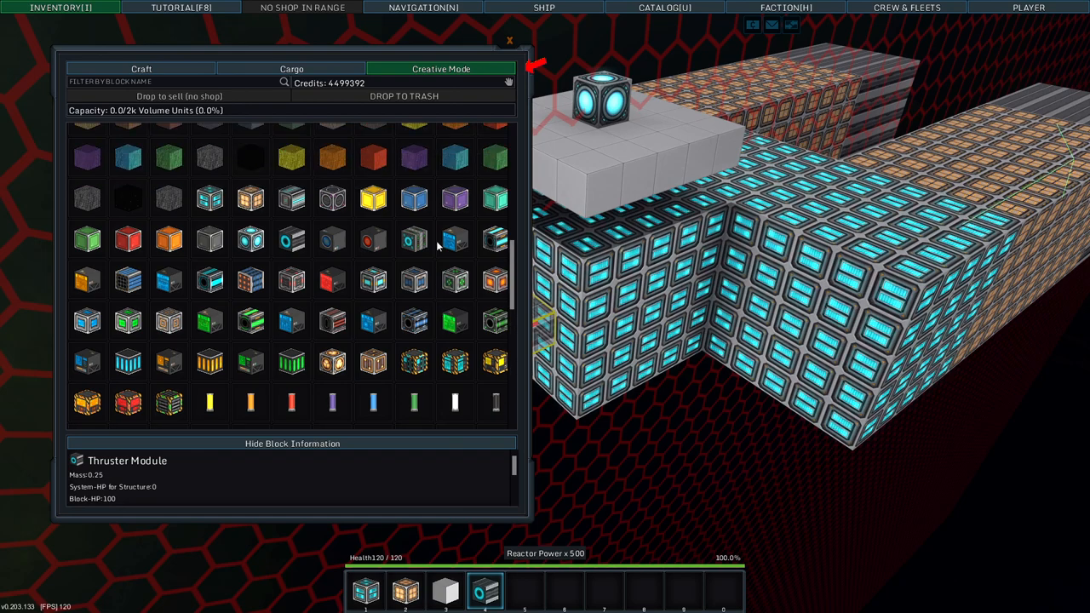
scroll("up", 3)
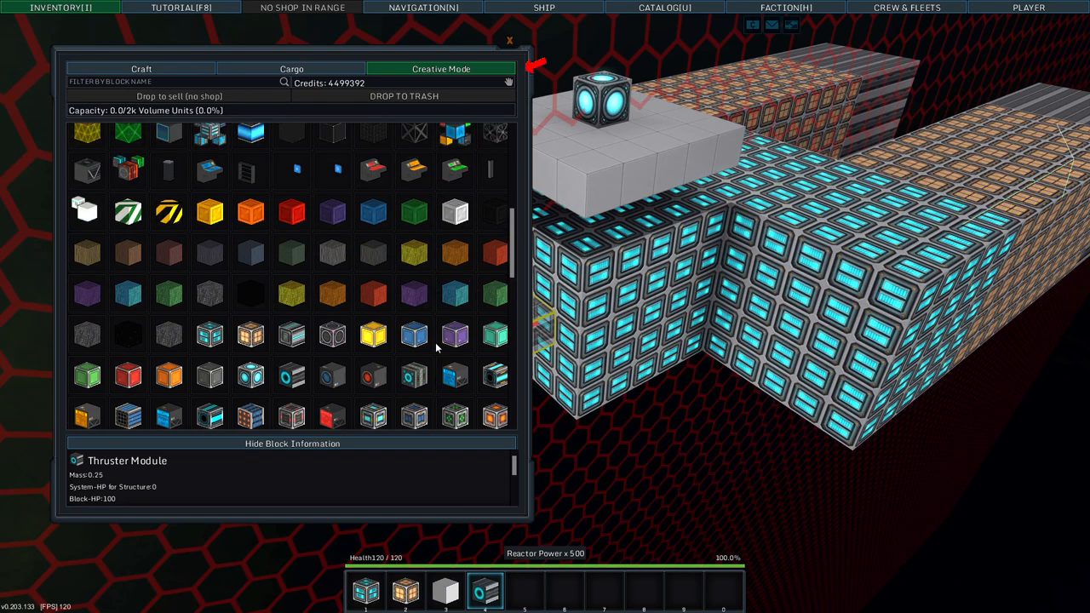
scroll("down", 3)
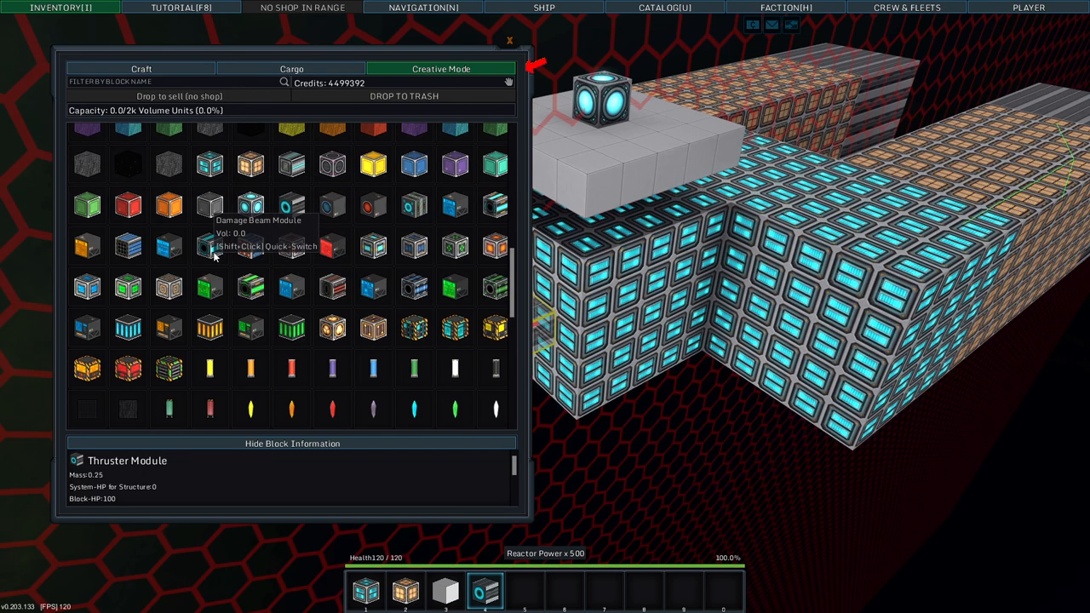
mouse_move(167, 247)
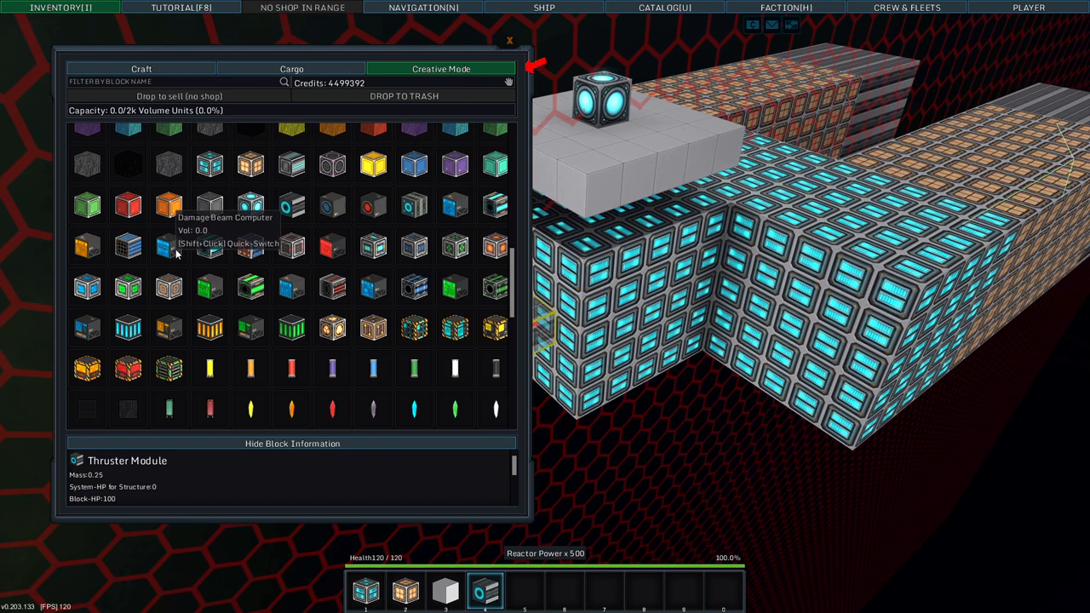
mouse_move(248, 207)
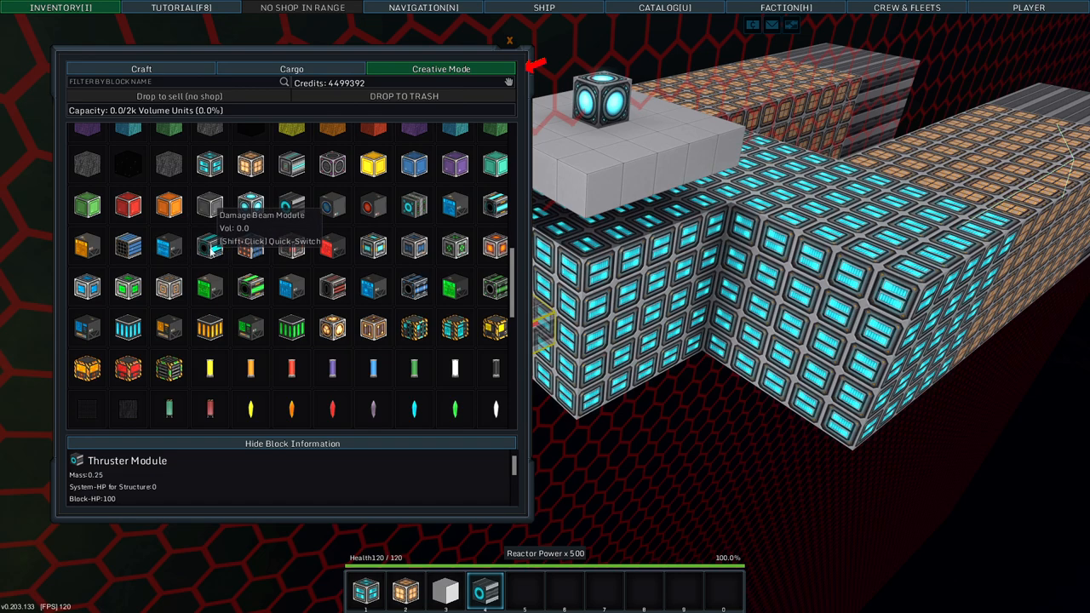
mouse_move(473, 219)
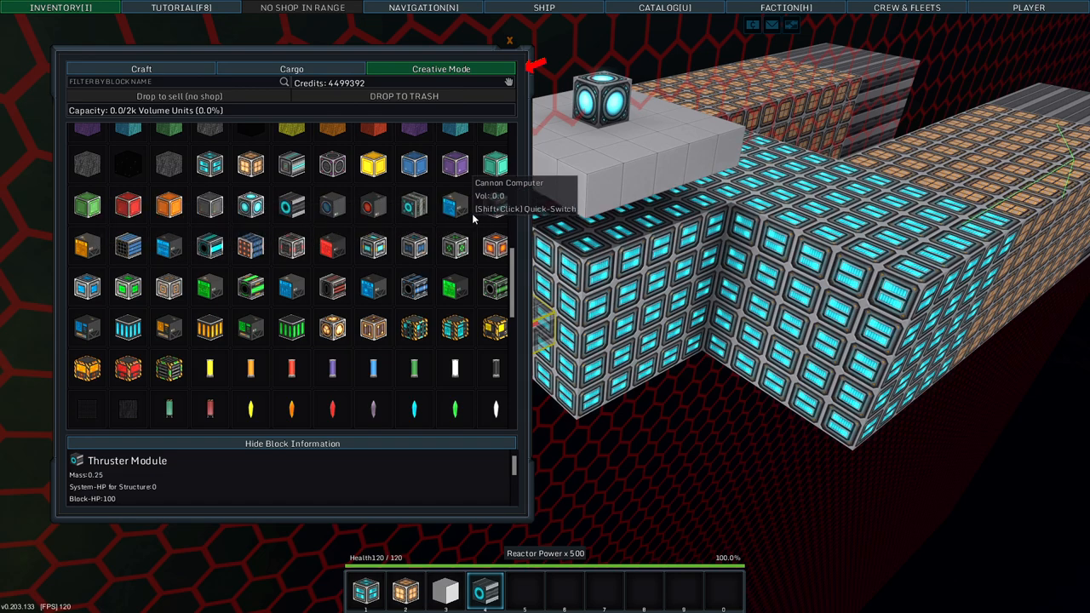
mouse_move(460, 213)
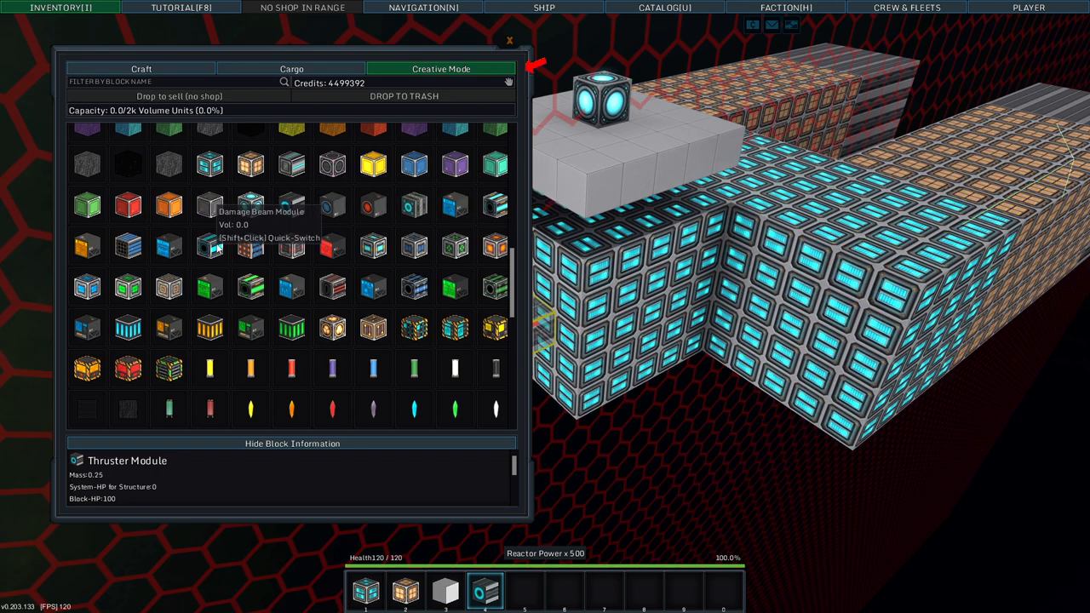
mouse_move(190, 252)
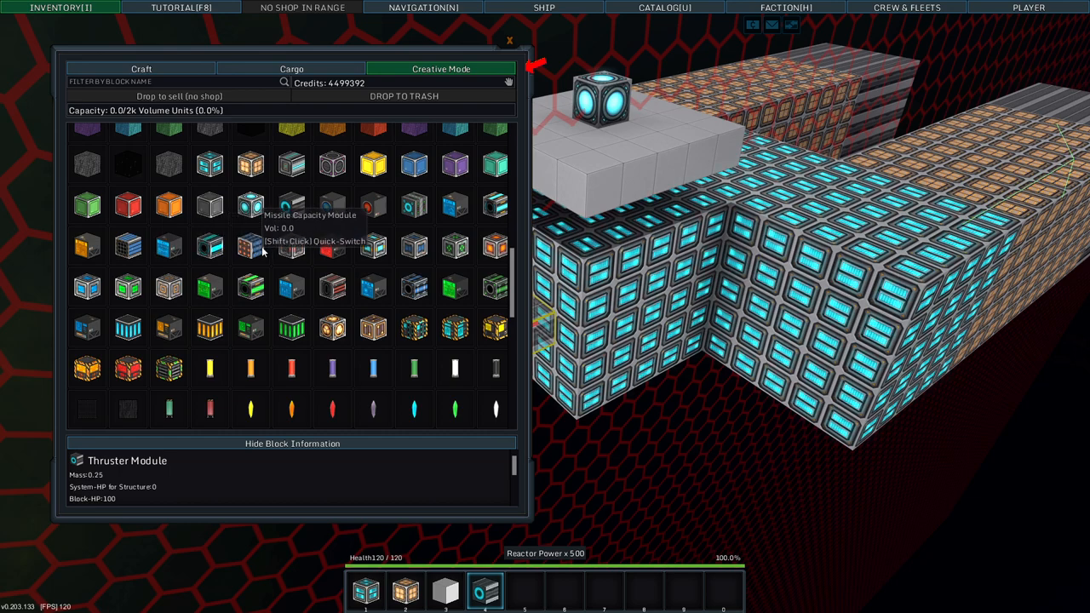
mouse_move(211, 247)
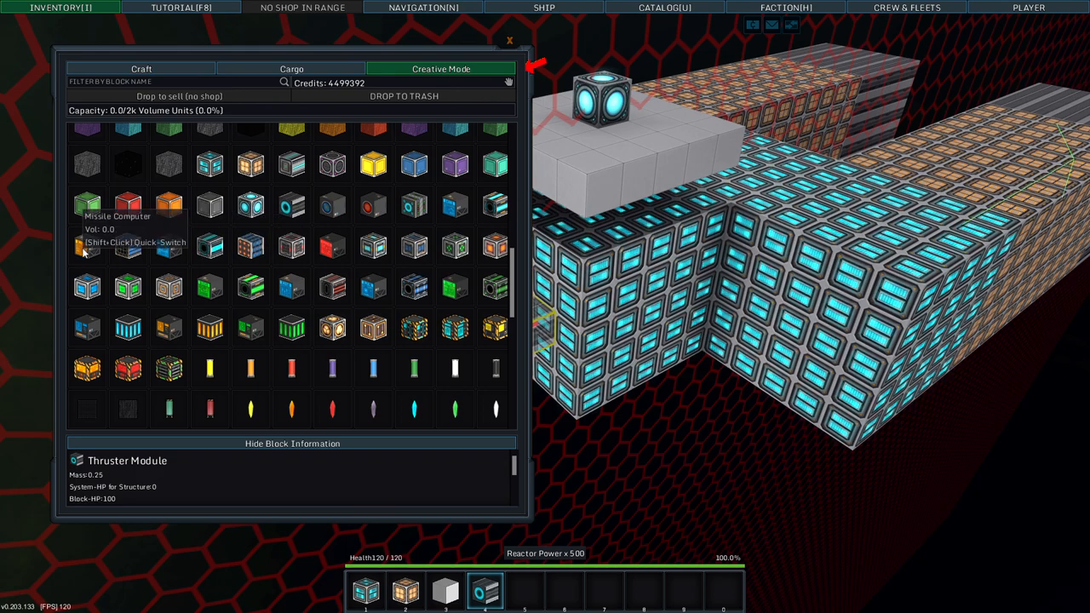
mouse_move(167, 247)
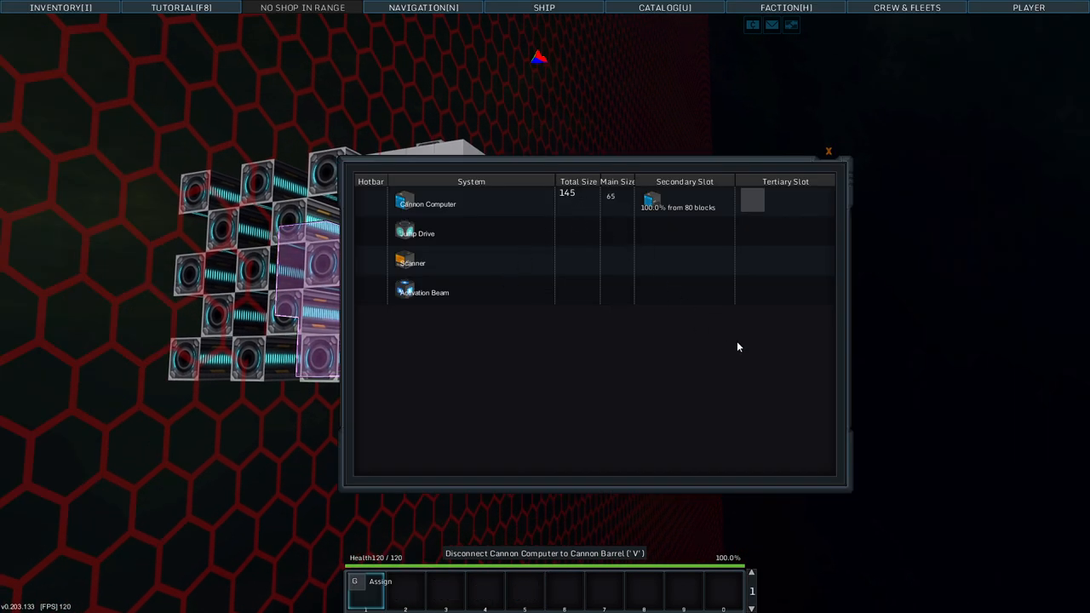
- Select the Cannon Computer weapon group in the Weapons panel to inspect its linked barrels
left_click(828, 150)
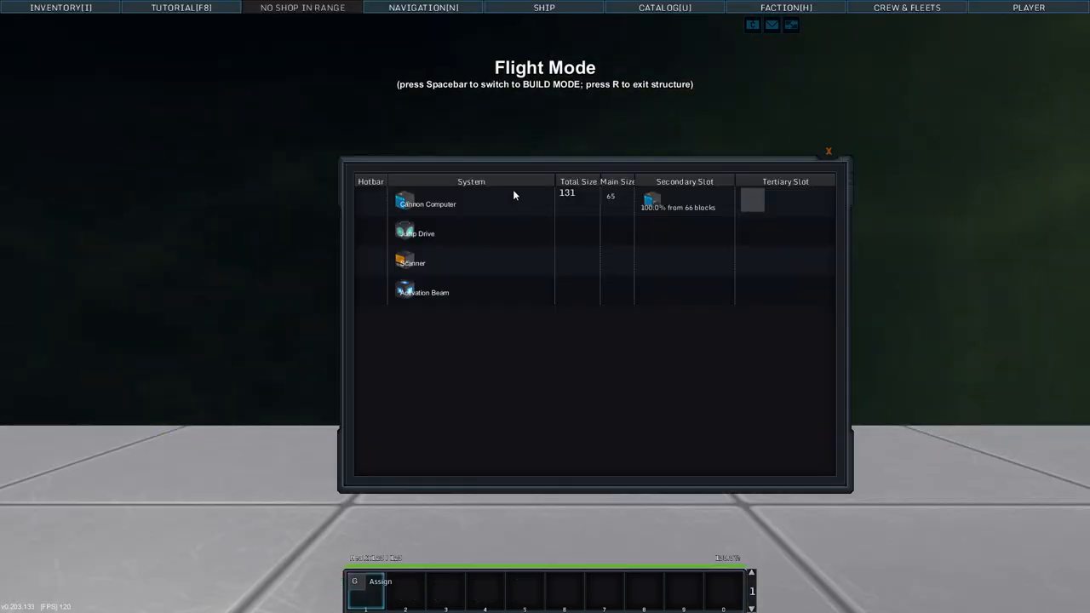
left_click(828, 150)
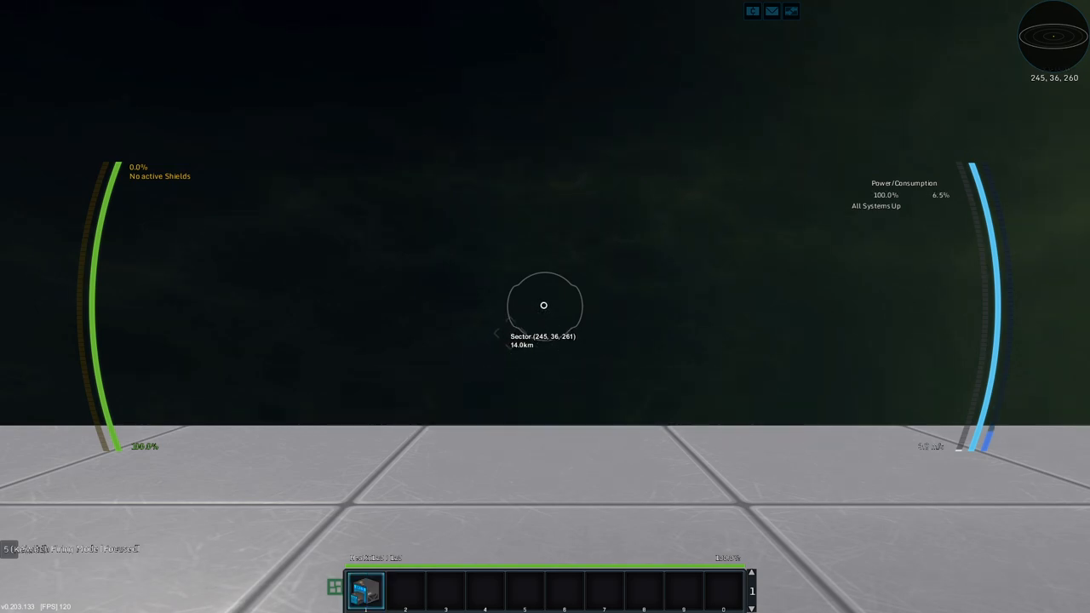
- Browse the admin blueprint catalog to the 608 Cutter entry and spawn a copy of it
key("i")
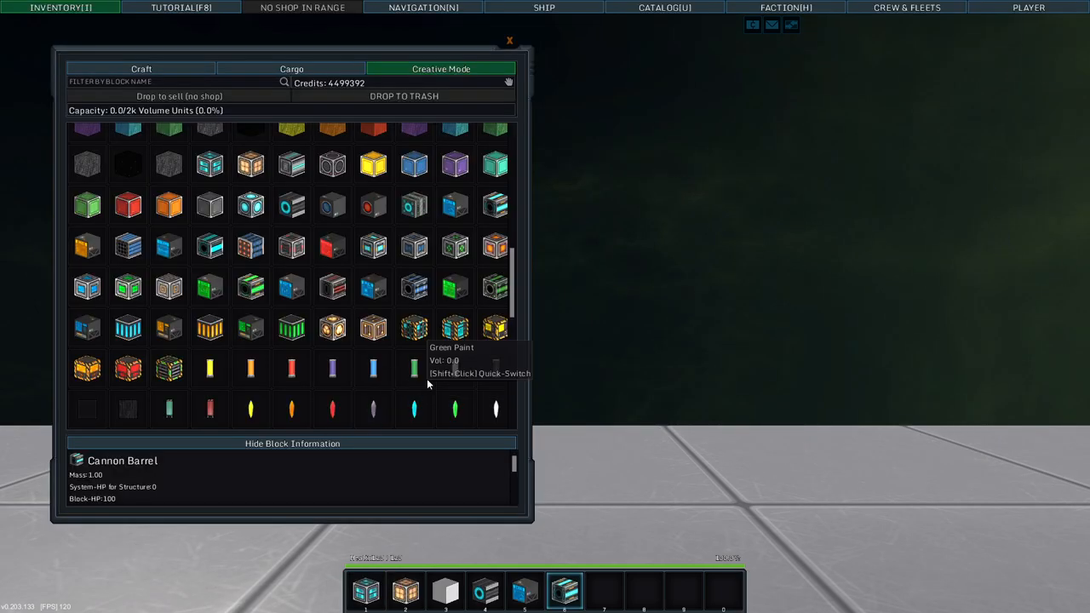
left_click(664, 7)
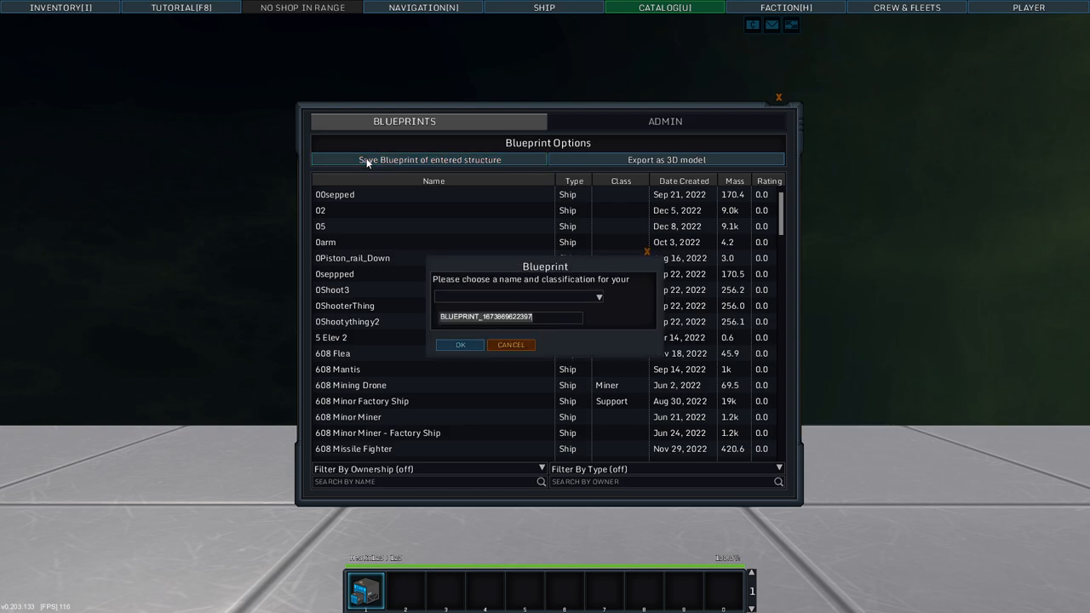
left_click(664, 121)
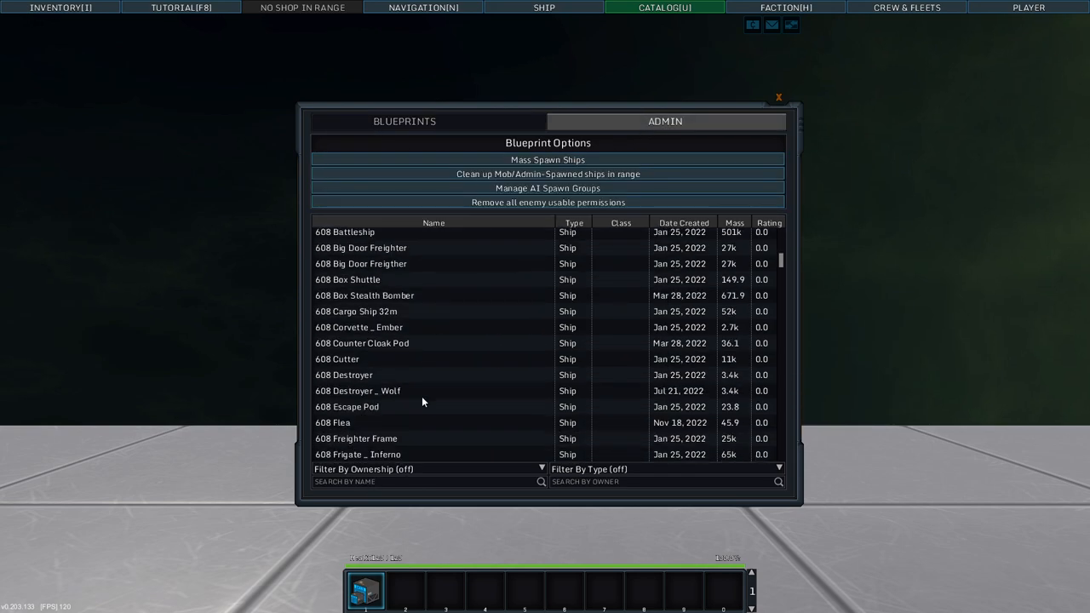
mouse_move(371, 358)
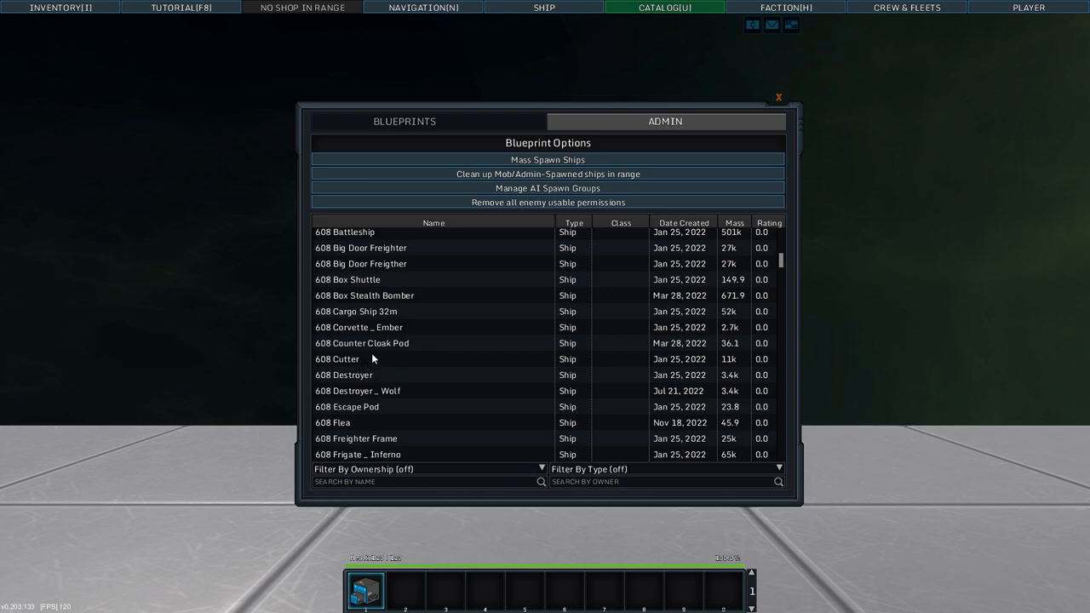
left_click(337, 357)
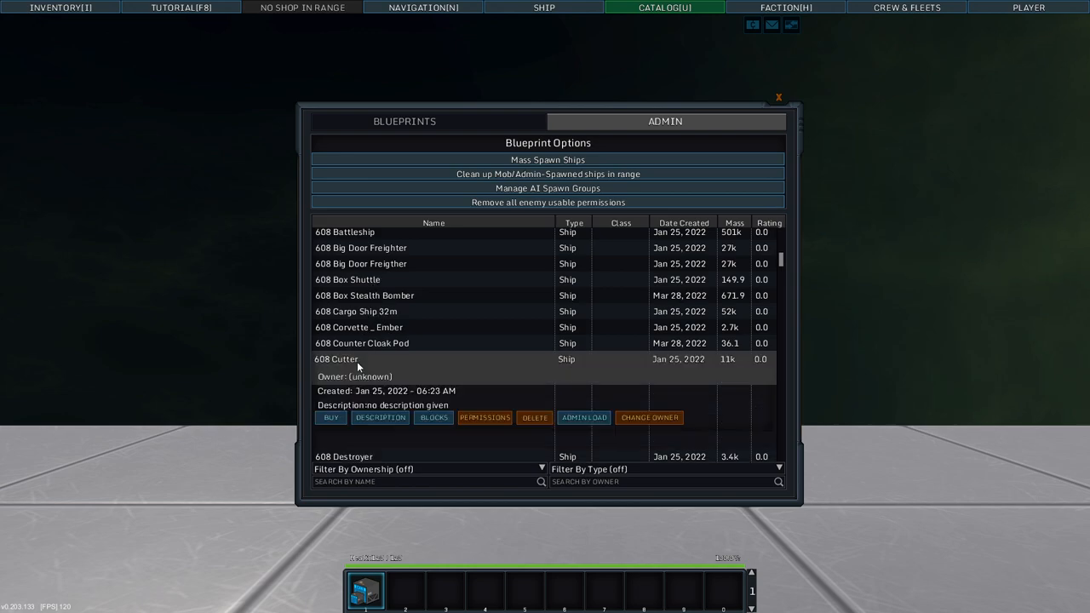
left_click(776, 95)
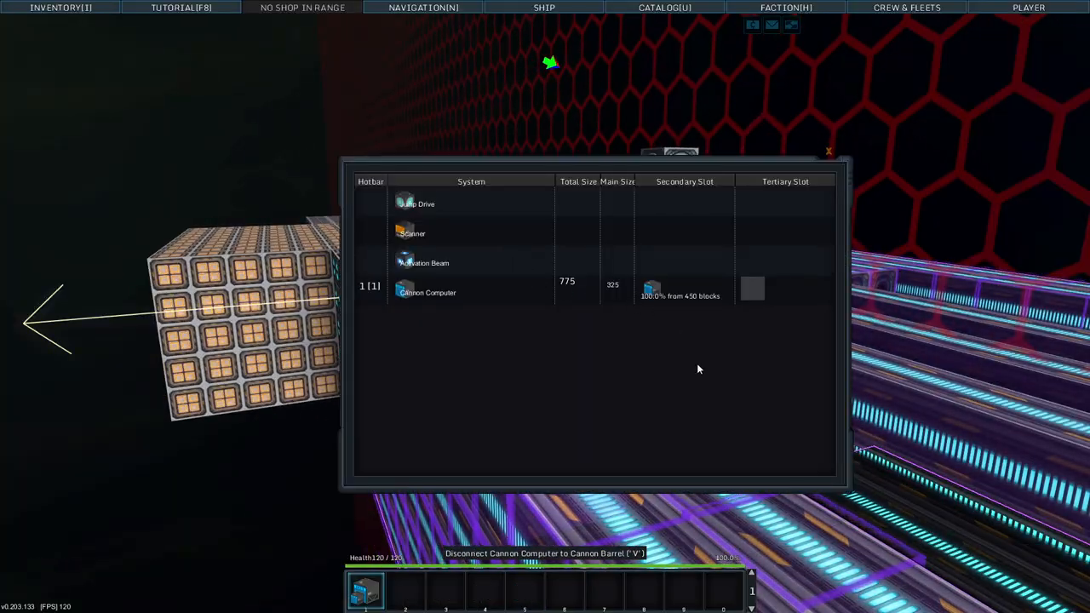
- Assign the Cannon Computer group to hotbar slot 1 in the Weapons panel
left_click(828, 151)
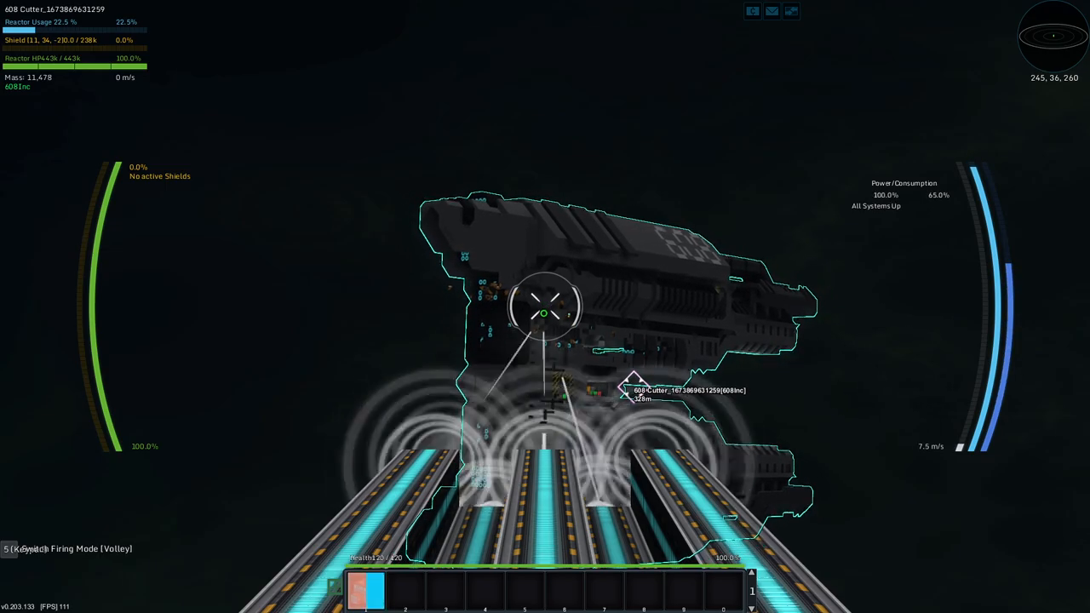
- Fire the cannons at the 608 Cutter in volley mode, switch to Focused, and fire again
key("5")
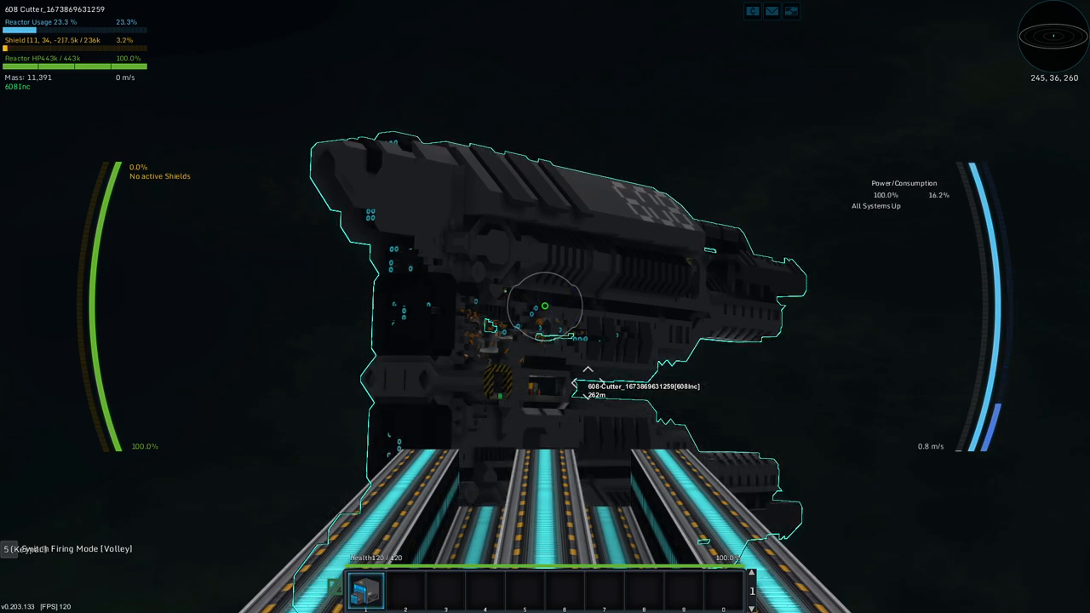
key("5")
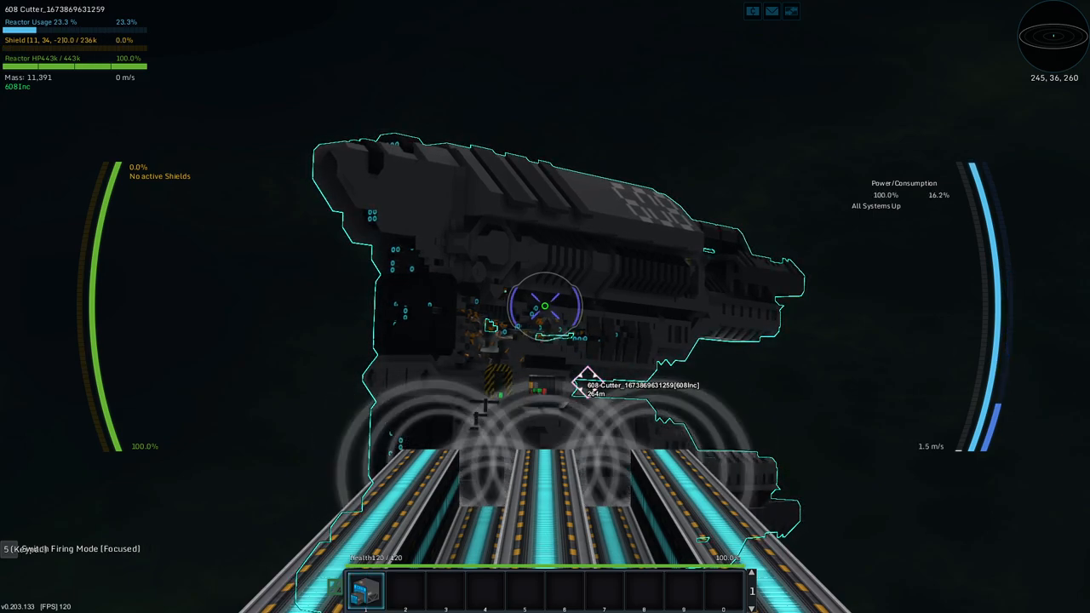
key("5")
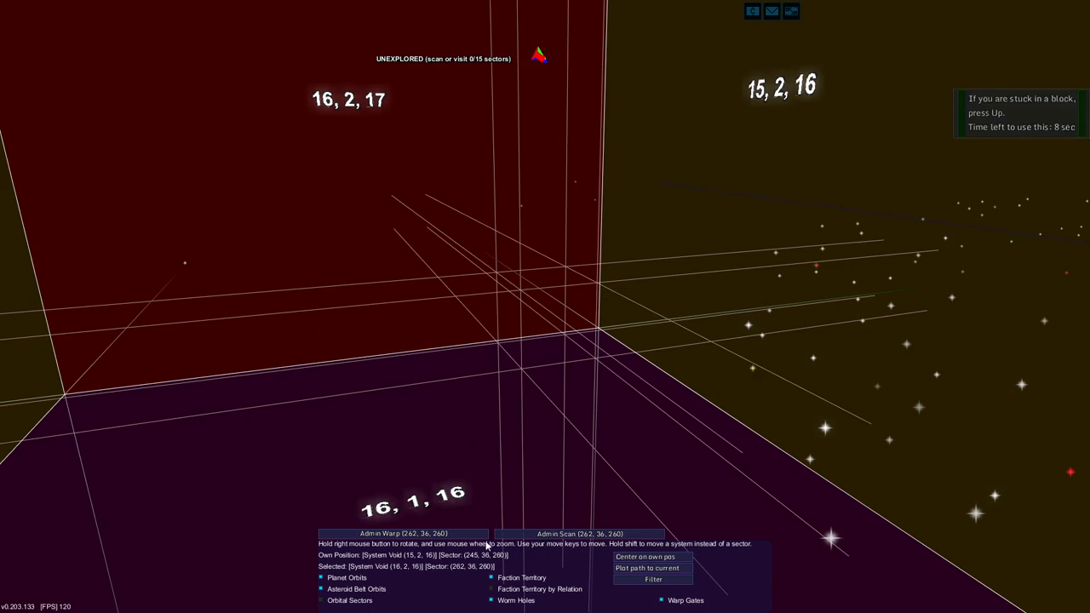
- Warp to the chosen sector in system 16, 2, 16 and reopen the navigation map
left_click(402, 533)
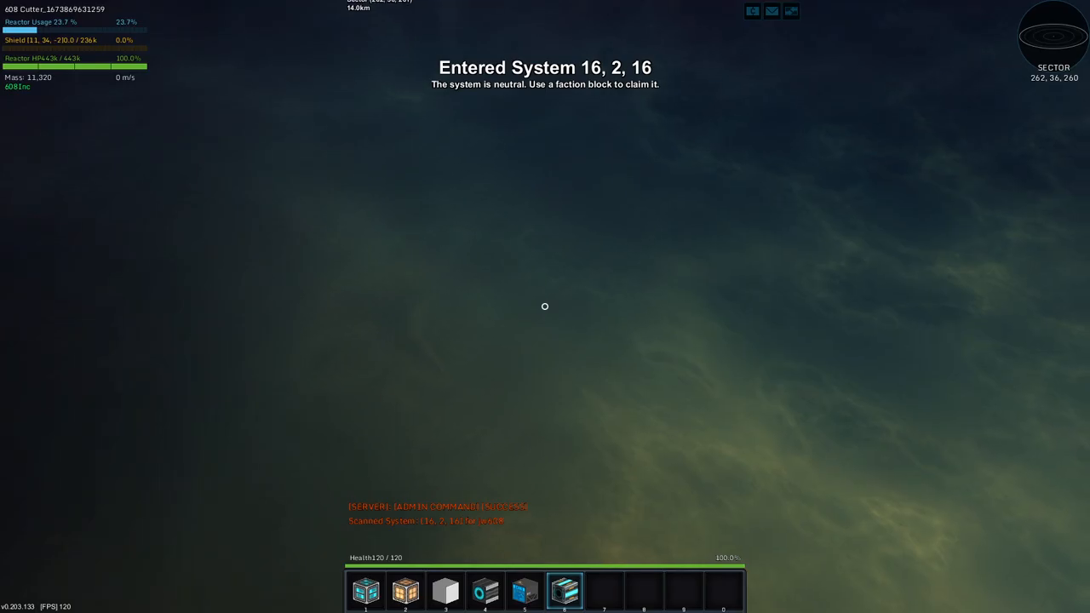
key("n")
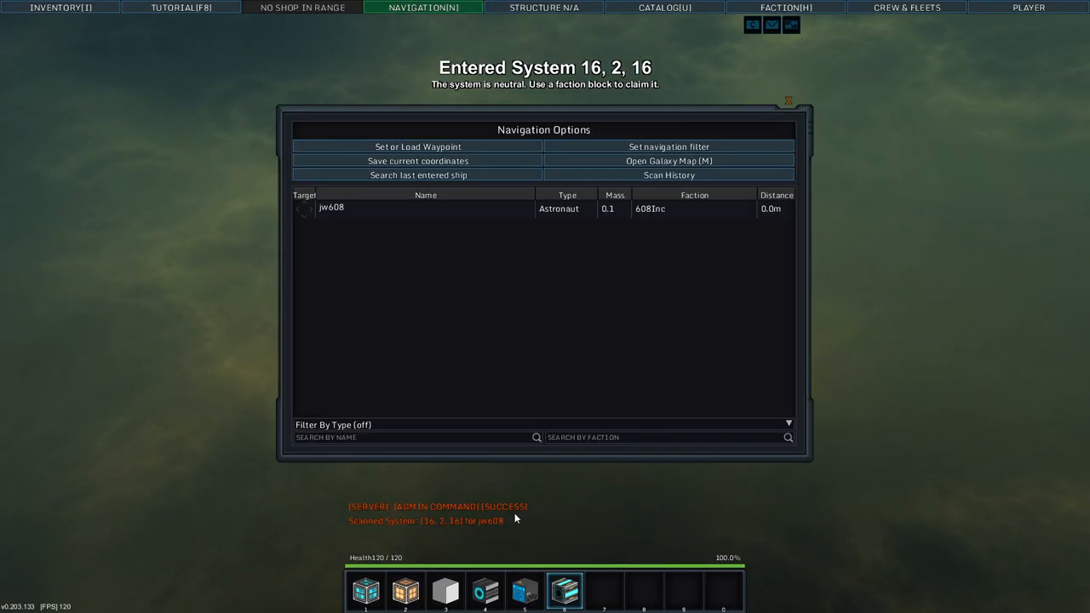
left_click(667, 160)
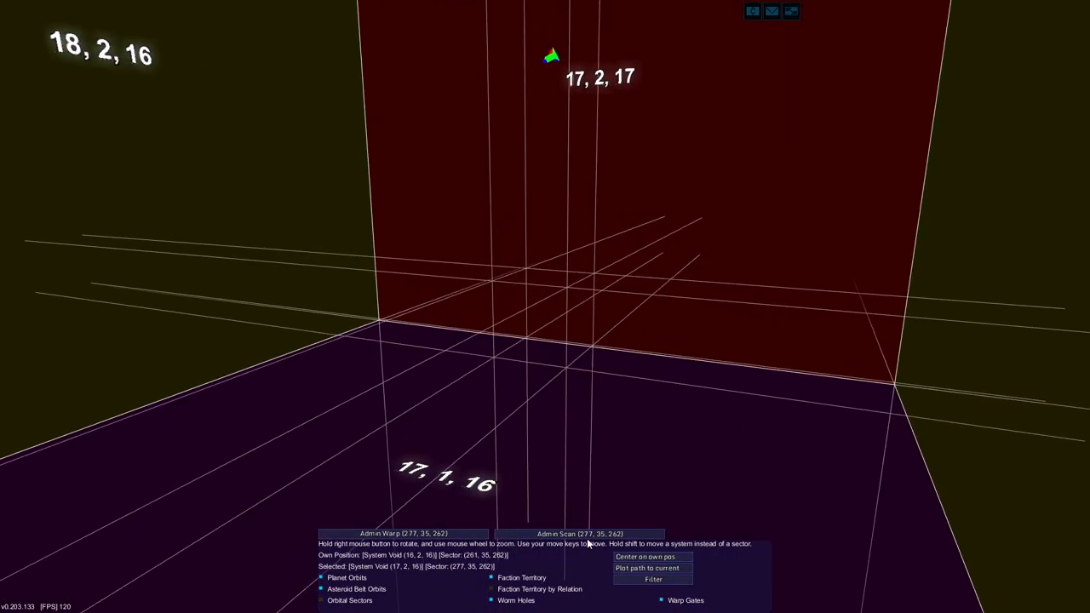
- Place grey basic armor blocks to start the T-shaped hull frame
left_click(402, 533)
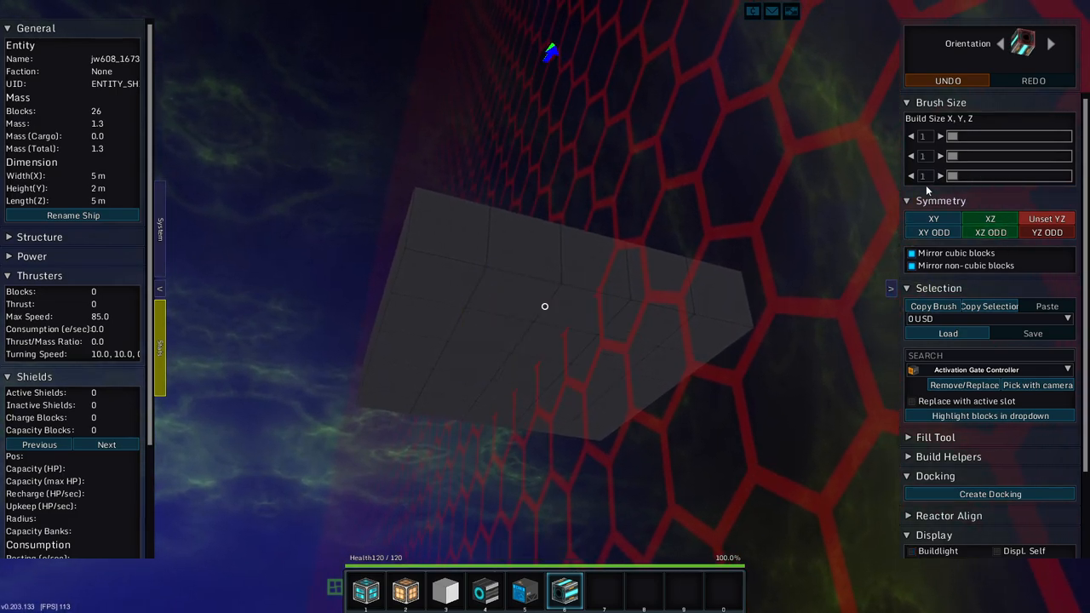
mouse_move(928, 175)
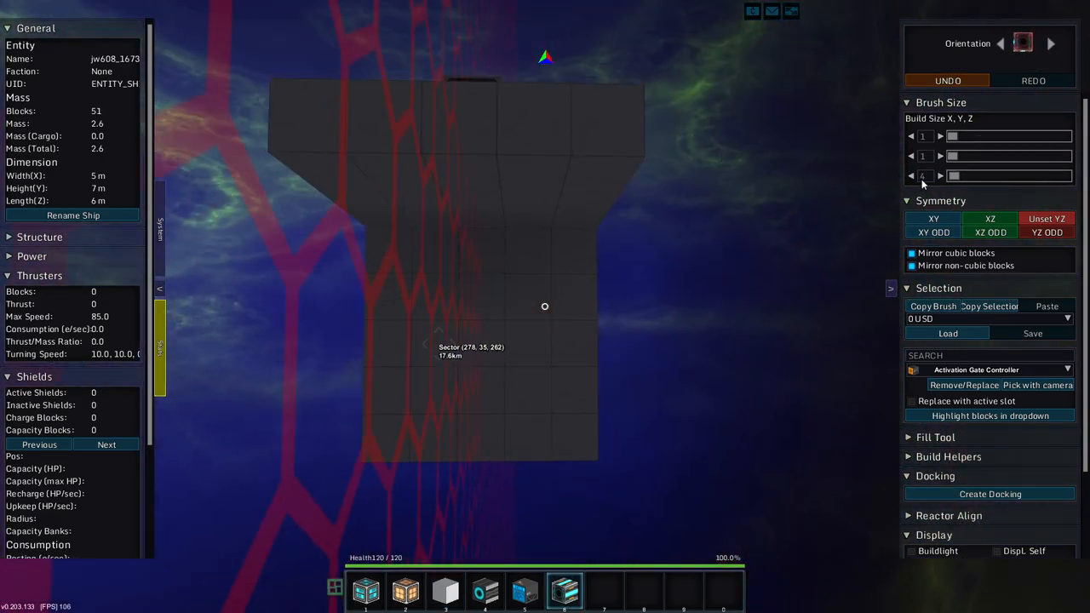
- Extend the striped barrel core and add a block on the grey top deck, reaching 93 blocks
left_click(474, 252)
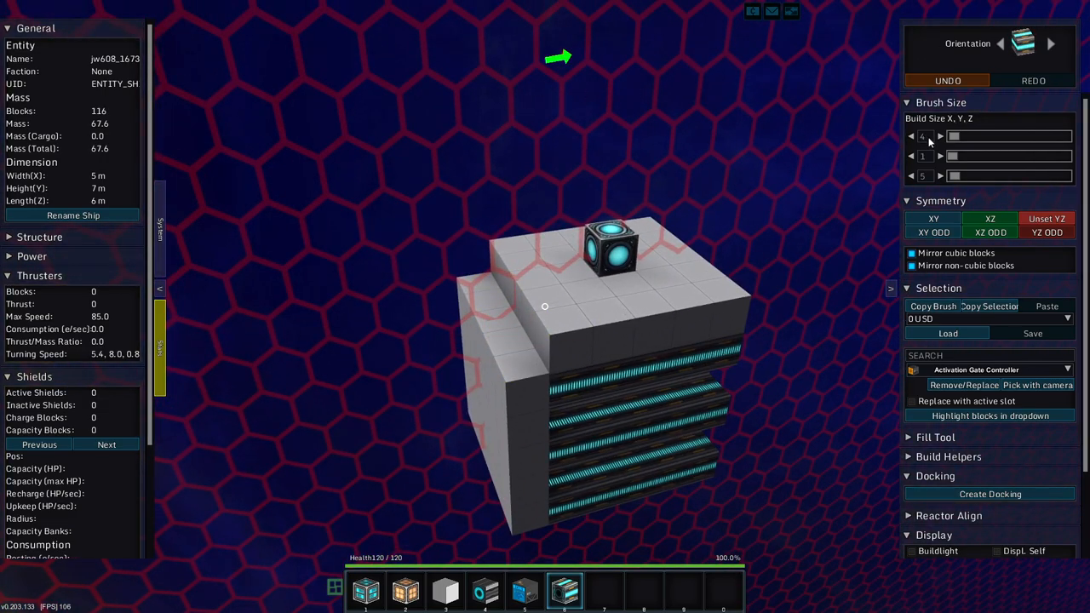
left_click(940, 136)
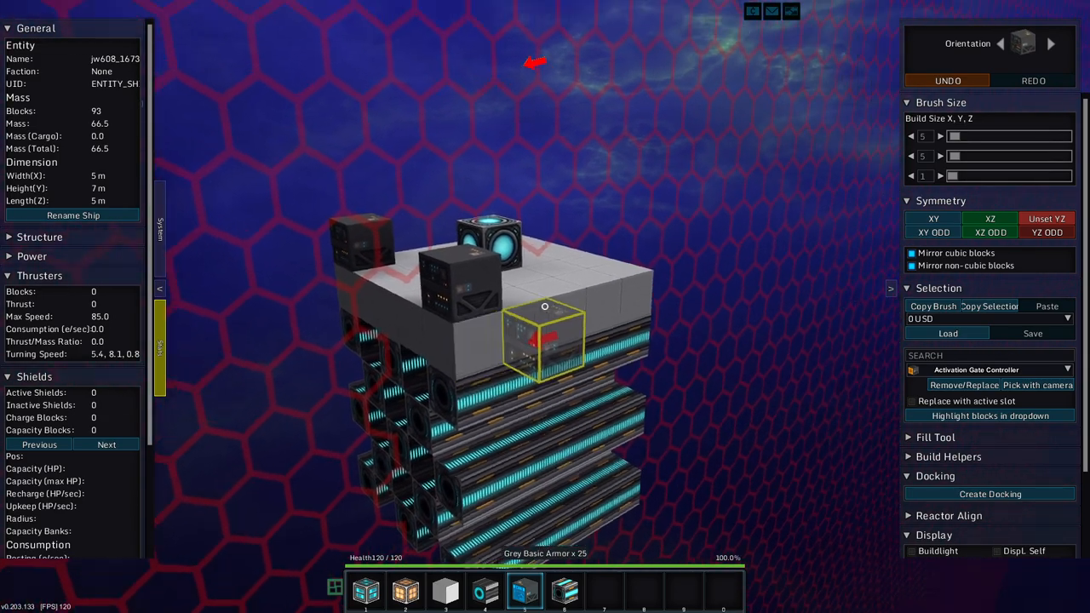
- Enter flight mode briefly with Spacebar, then return so the creative catalogue shows
key("space")
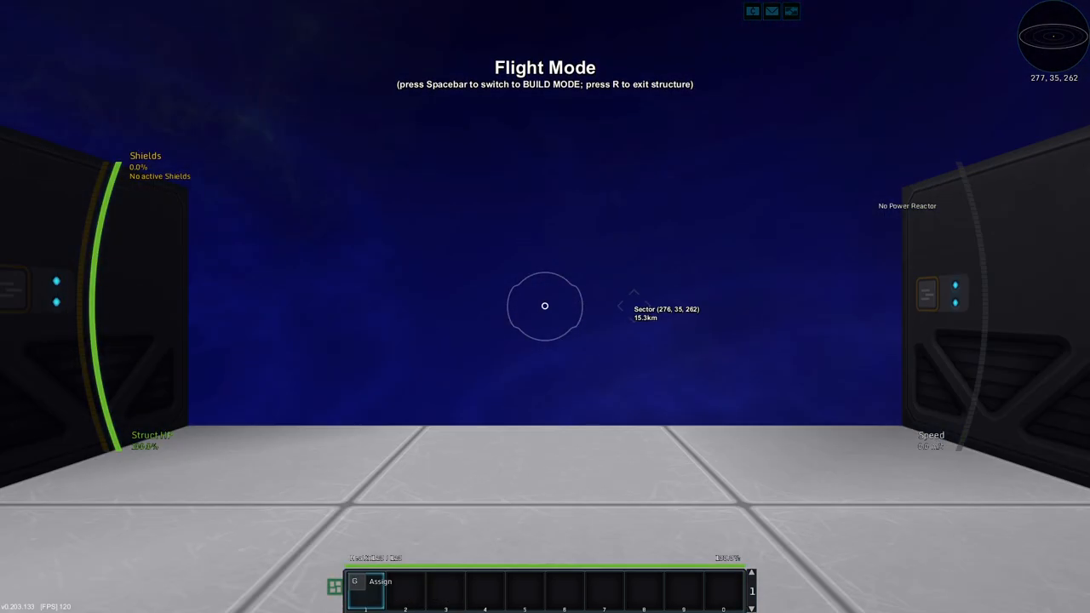
key("space")
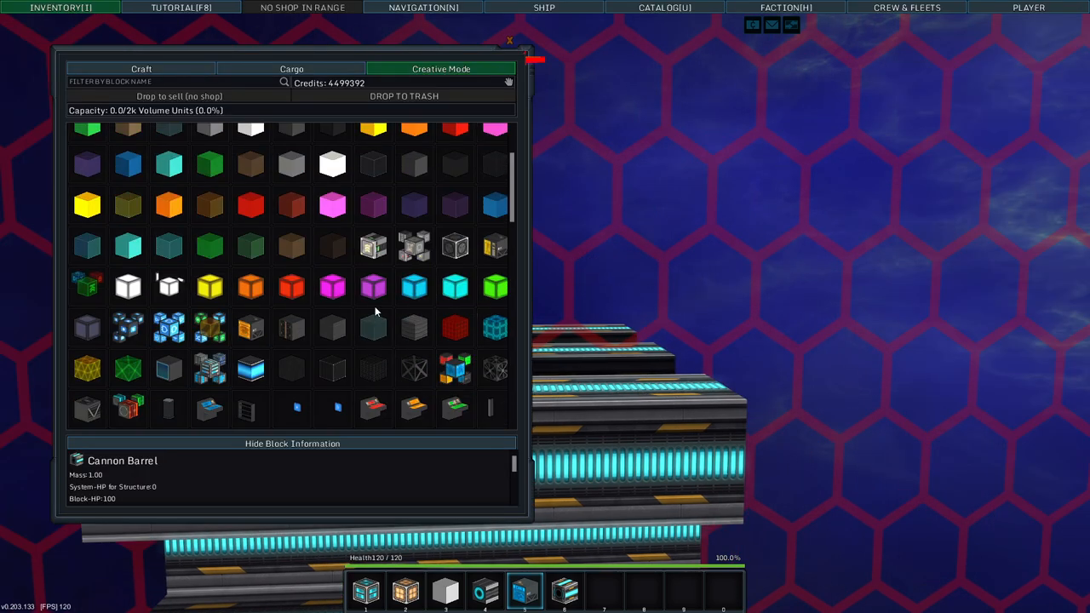
- Scroll the creative catalogue to reach Cannon Barrel and Grey Advanced Armor for the hotbar
scroll("up", 3)
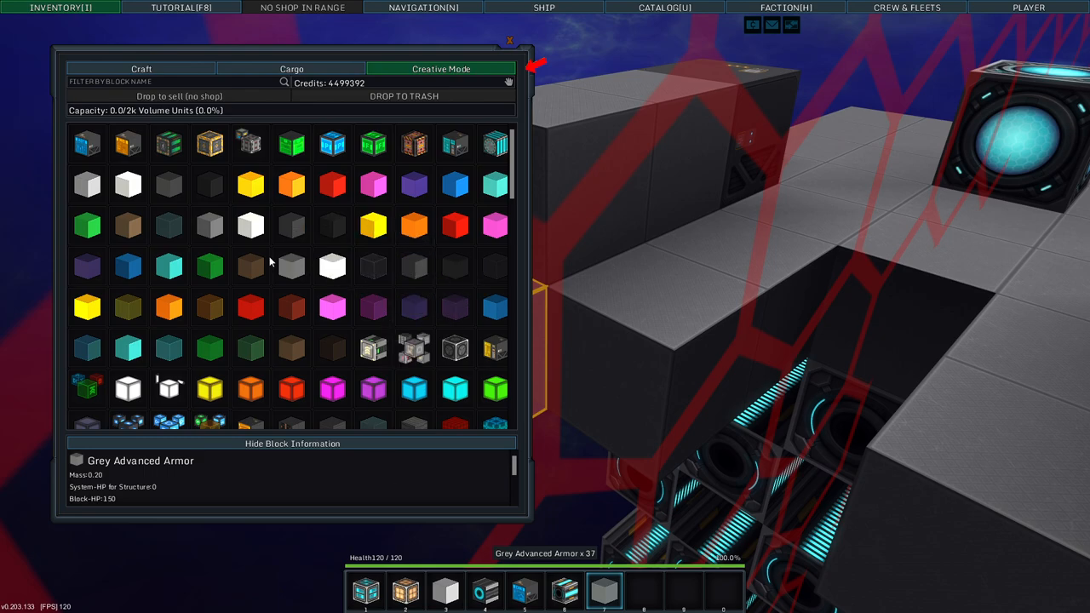
mouse_move(292, 225)
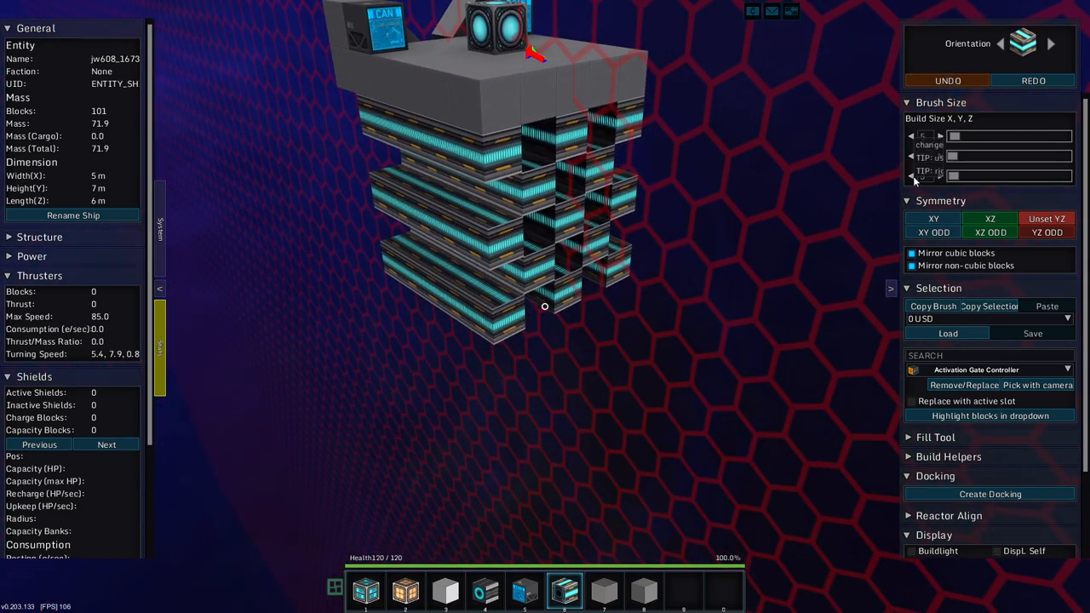
mouse_move(920, 136)
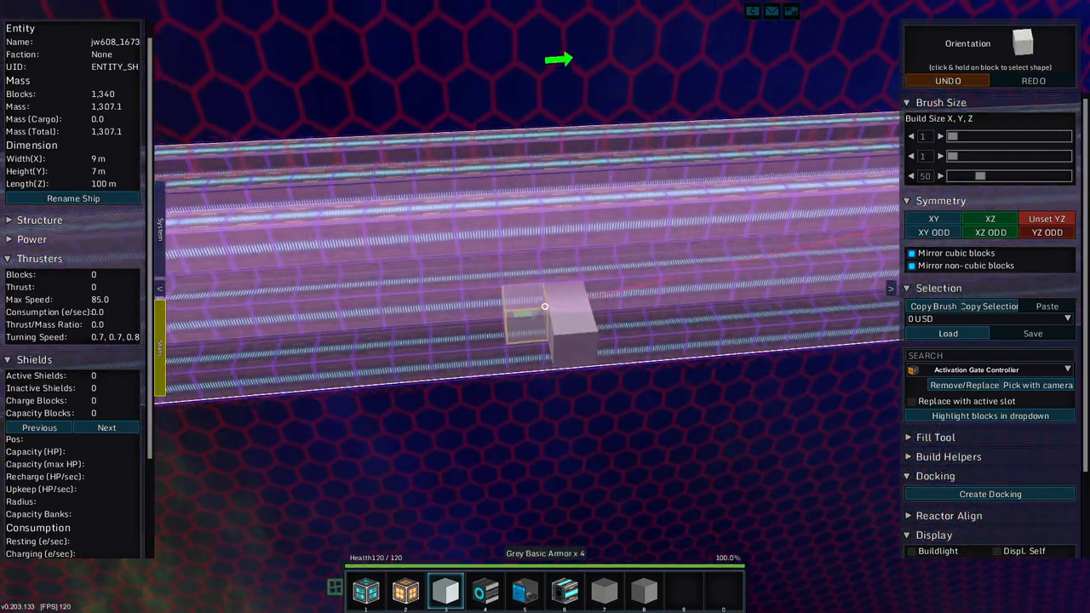
- Place two Grey Basic Armor blocks beside the long cannon barrel array
left_click(545, 307)
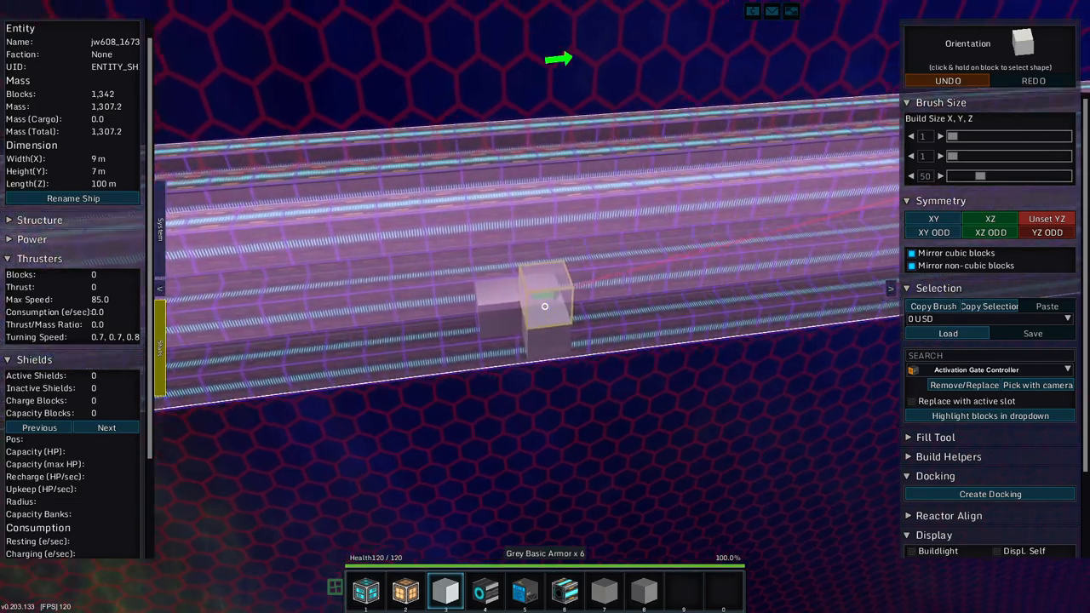
left_click(545, 307)
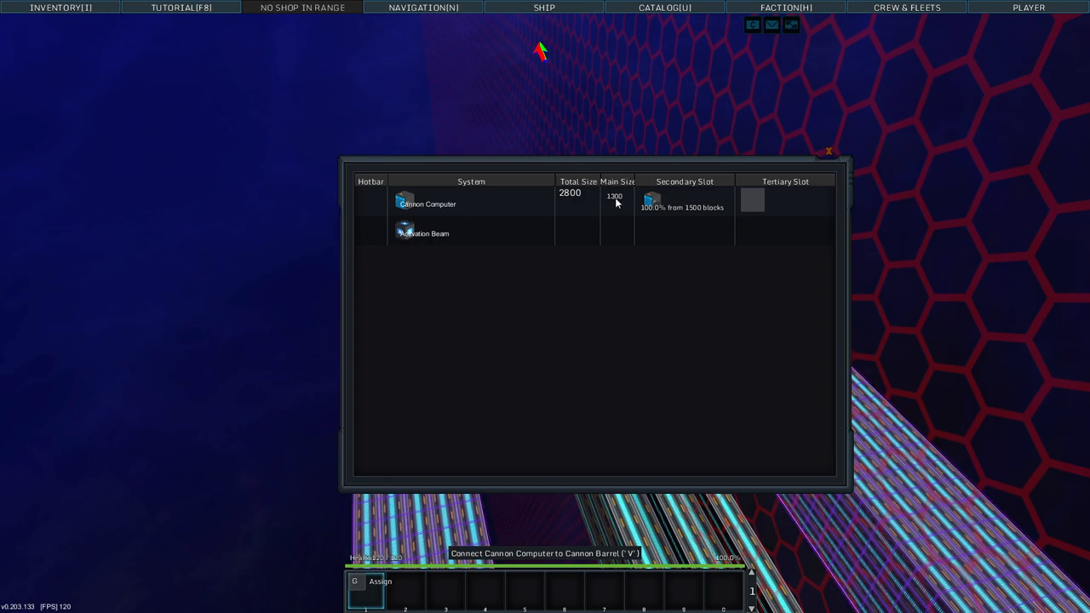
mouse_move(698, 216)
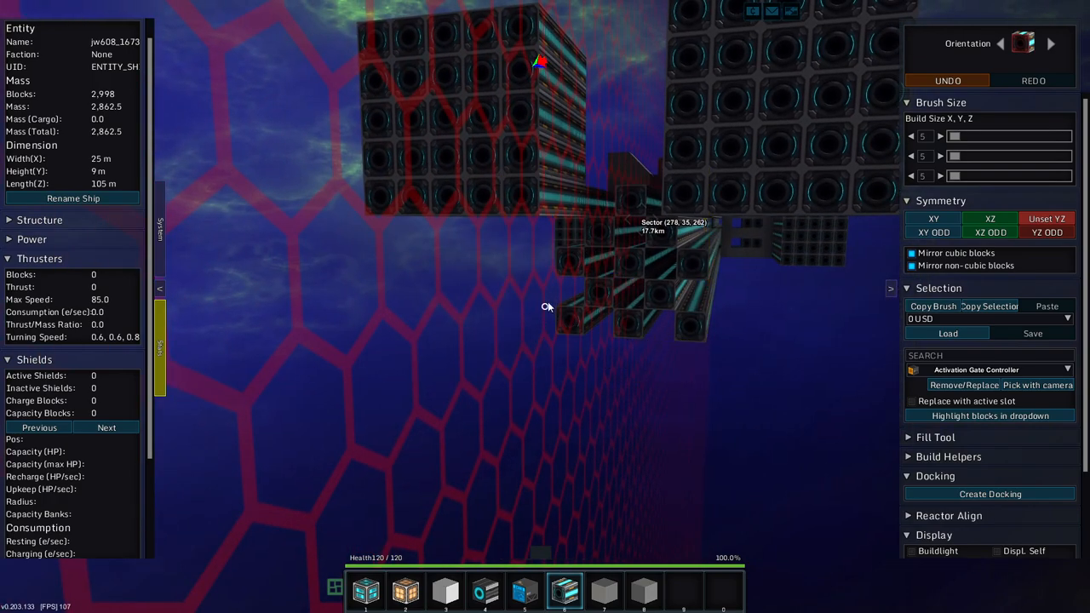
mouse_move(480, 283)
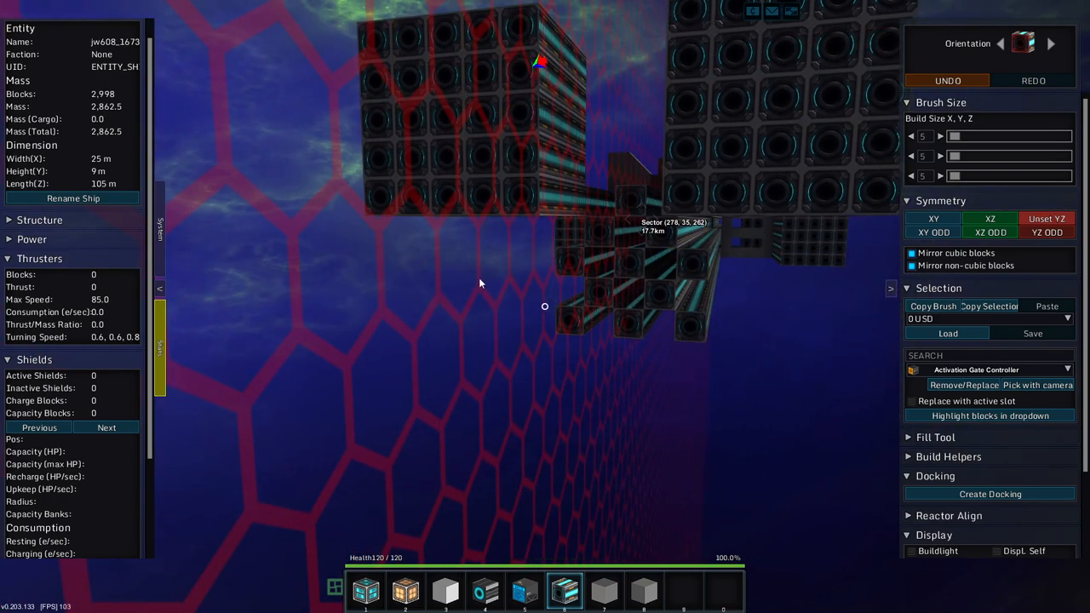